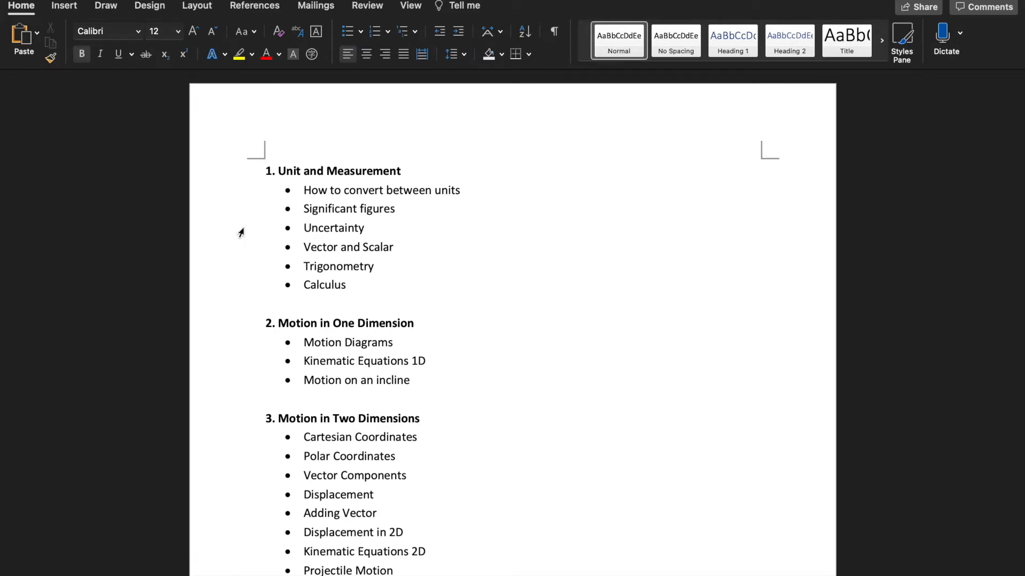
# - Scroll down the outline until unit 15, Pressure and Fluids, and its bulleted subtopics are visible
pyautogui.scroll(-3)
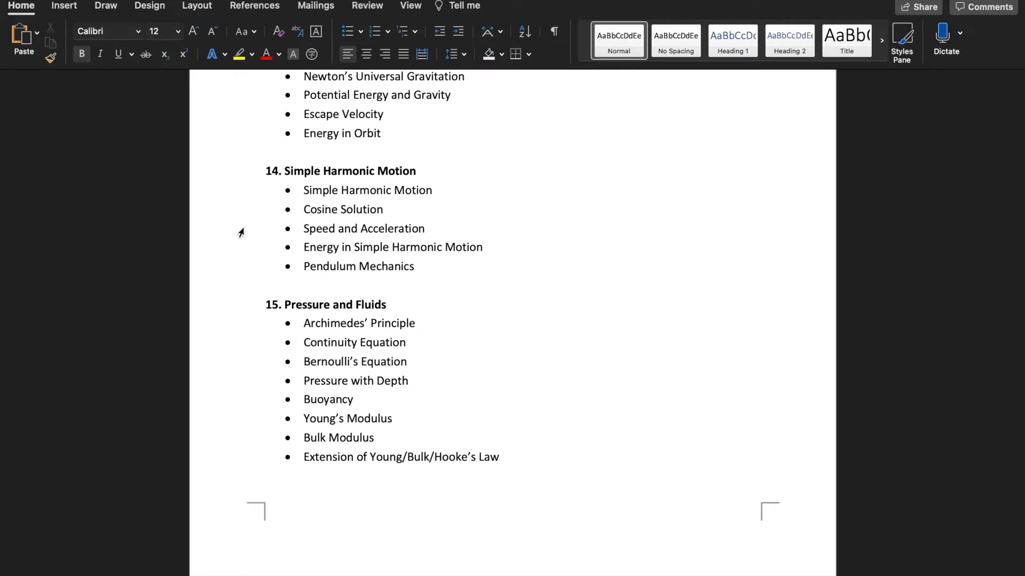
pyautogui.moveTo(249, 240)
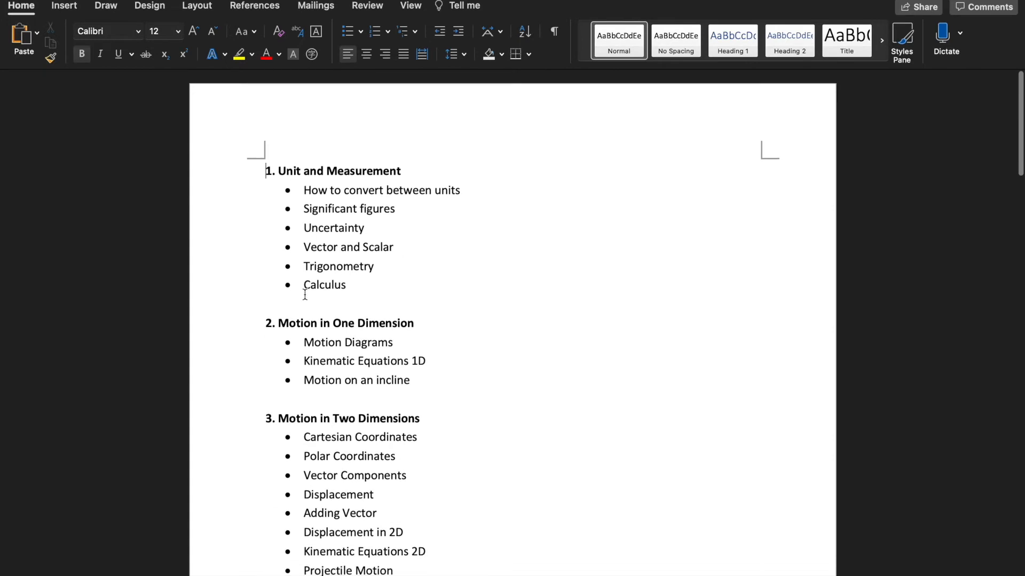
pyautogui.moveTo(222, 348)
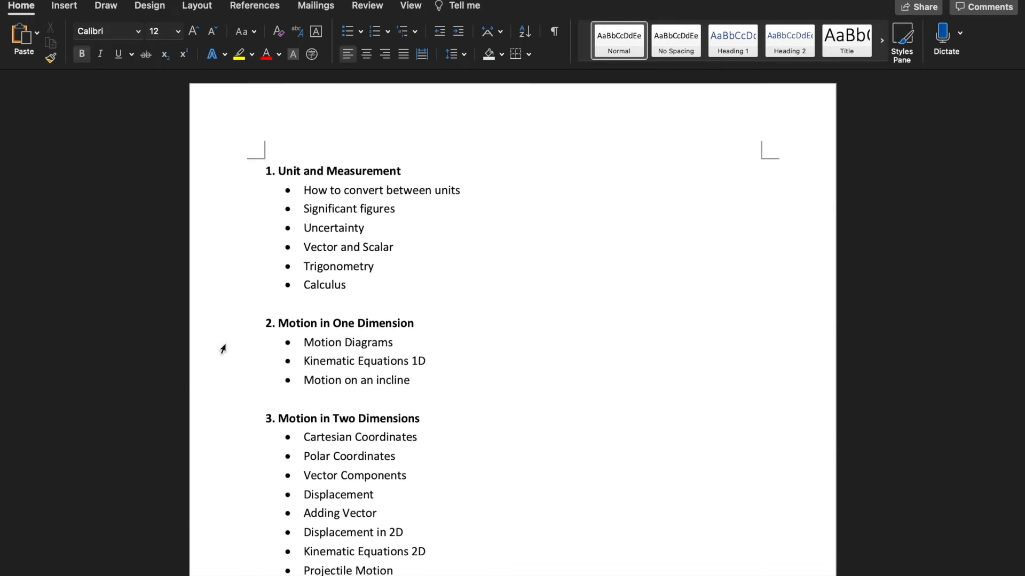
pyautogui.click(265, 171)
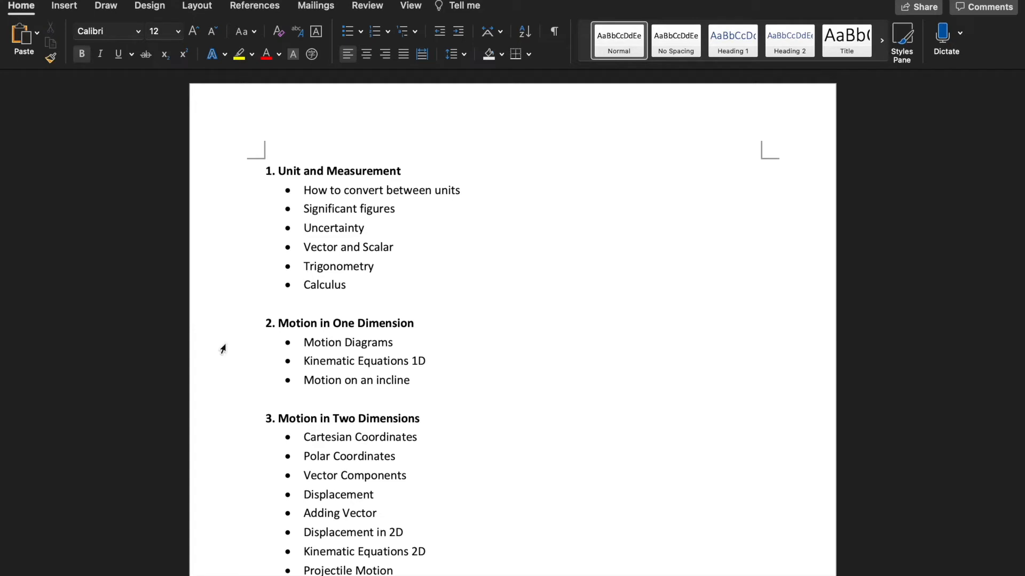
pyautogui.click(266, 171)
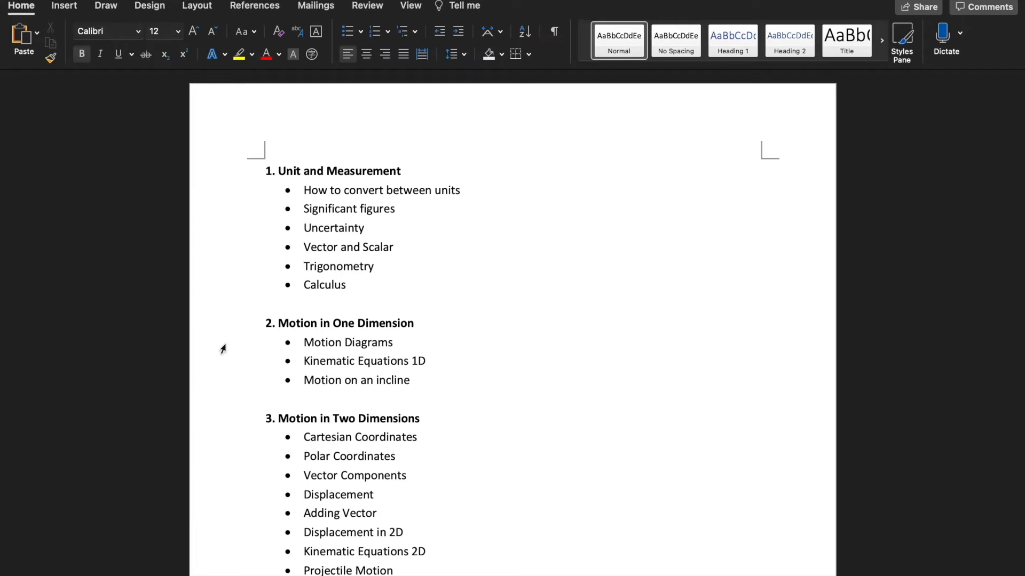
pyautogui.click(265, 171)
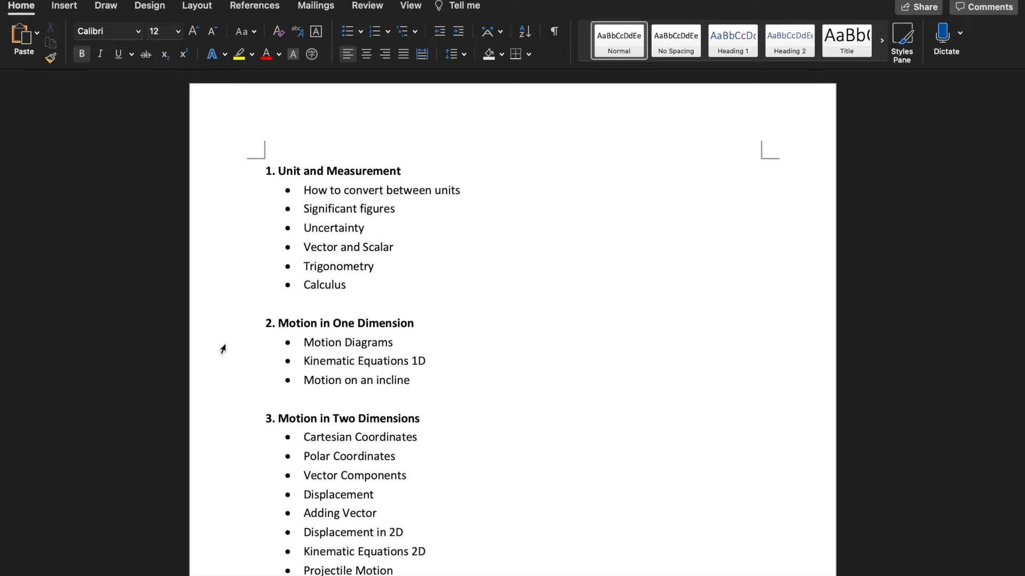
pyautogui.click(266, 171)
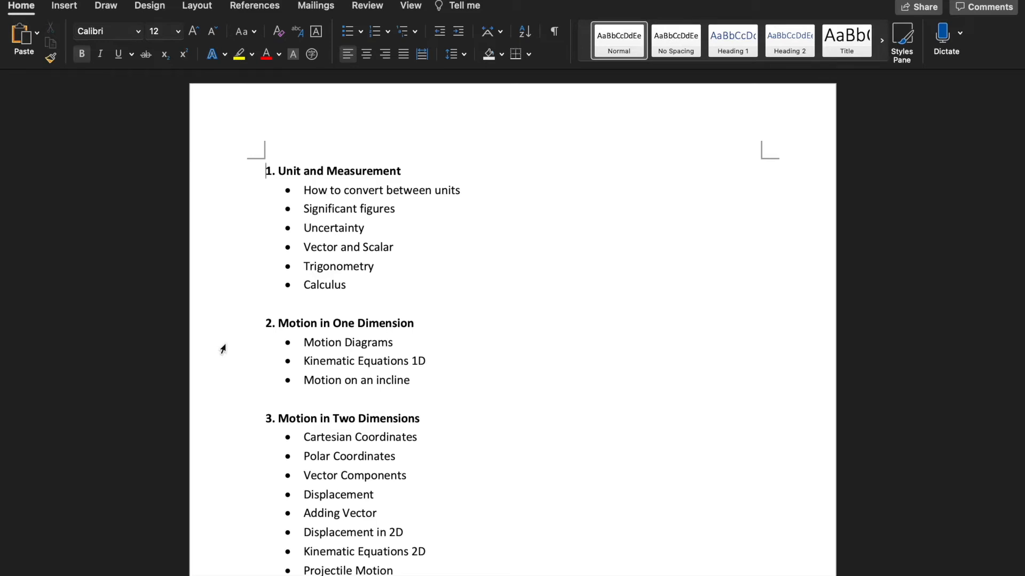
pyautogui.scroll(-3)
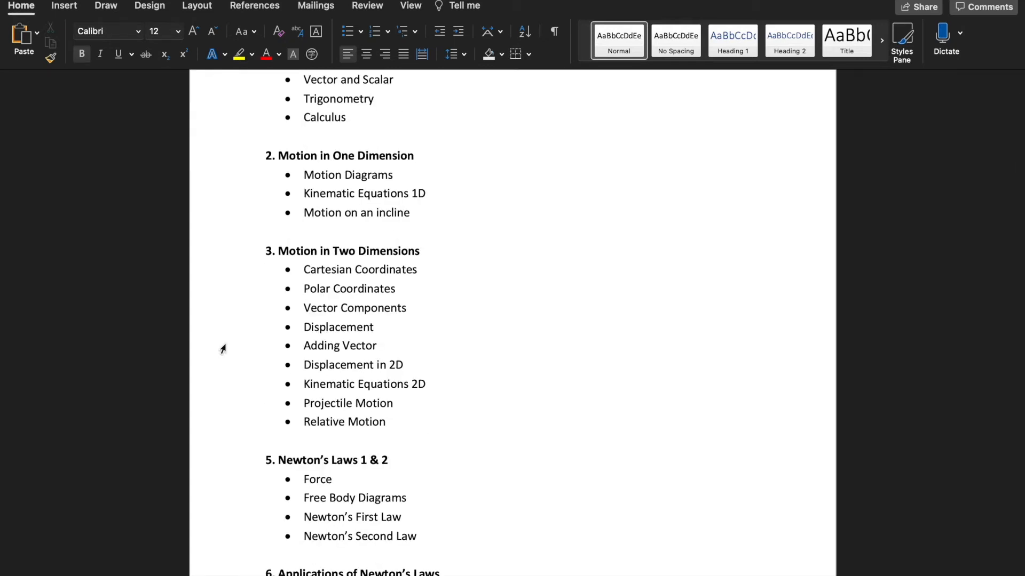
pyautogui.scroll(-3)
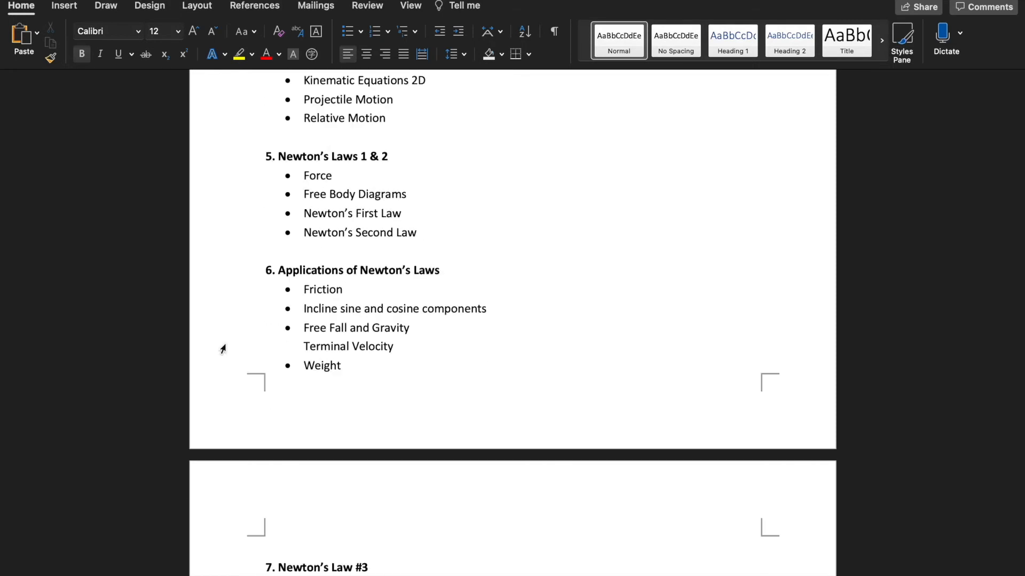
pyautogui.scroll(-3)
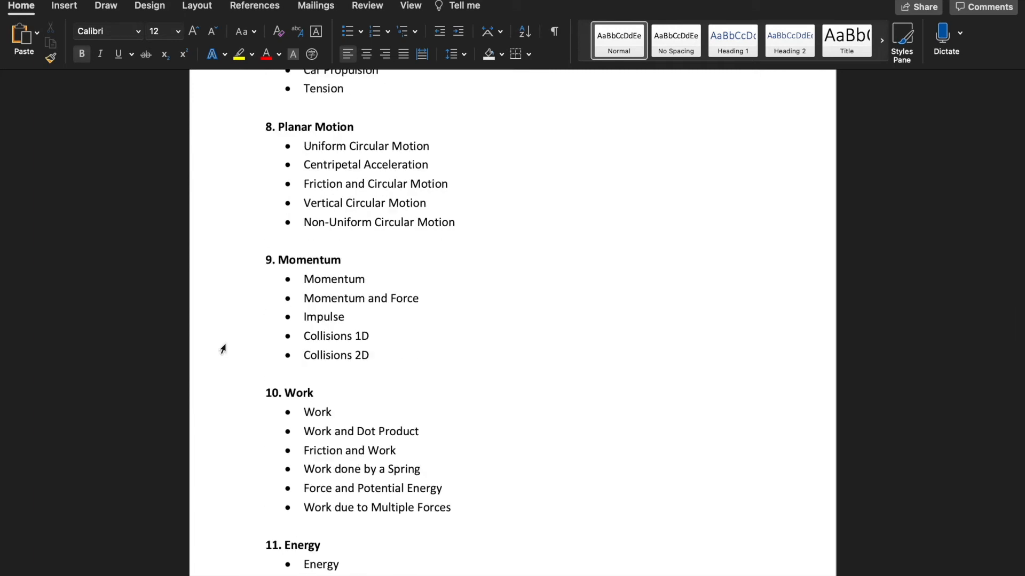
pyautogui.scroll(-3)
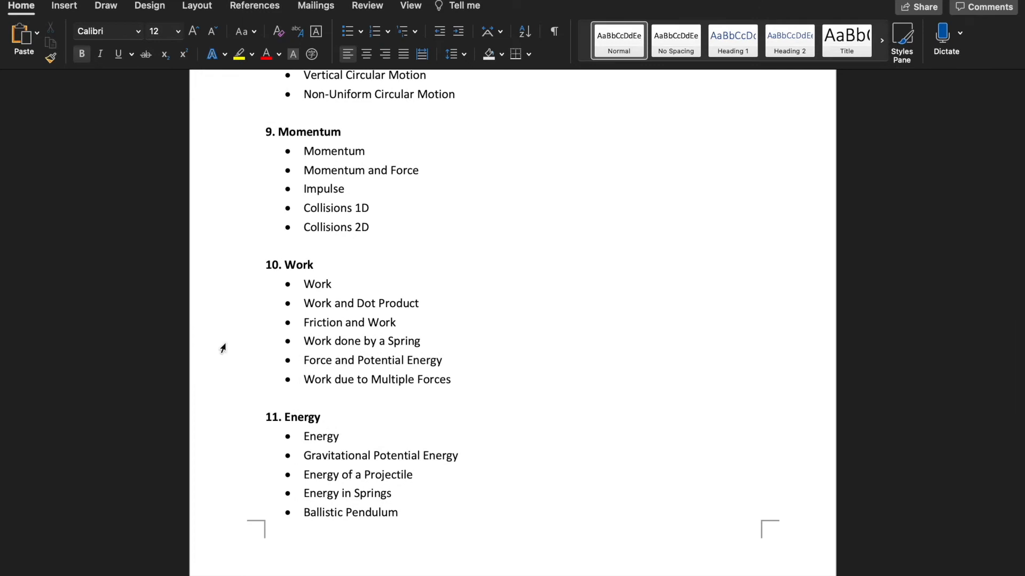
pyautogui.scroll(-3)
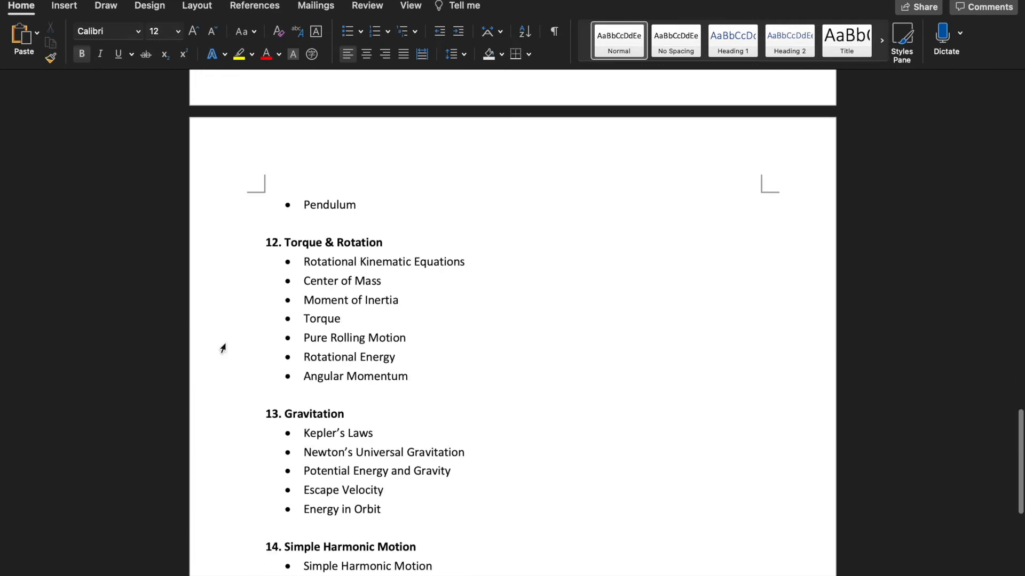
pyautogui.scroll(-3)
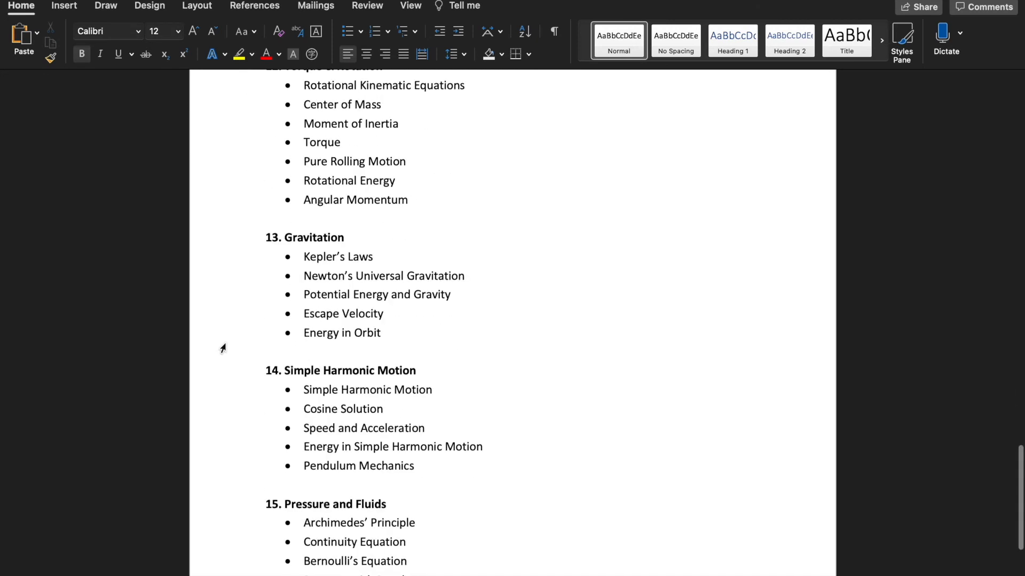
pyautogui.scroll(-3)
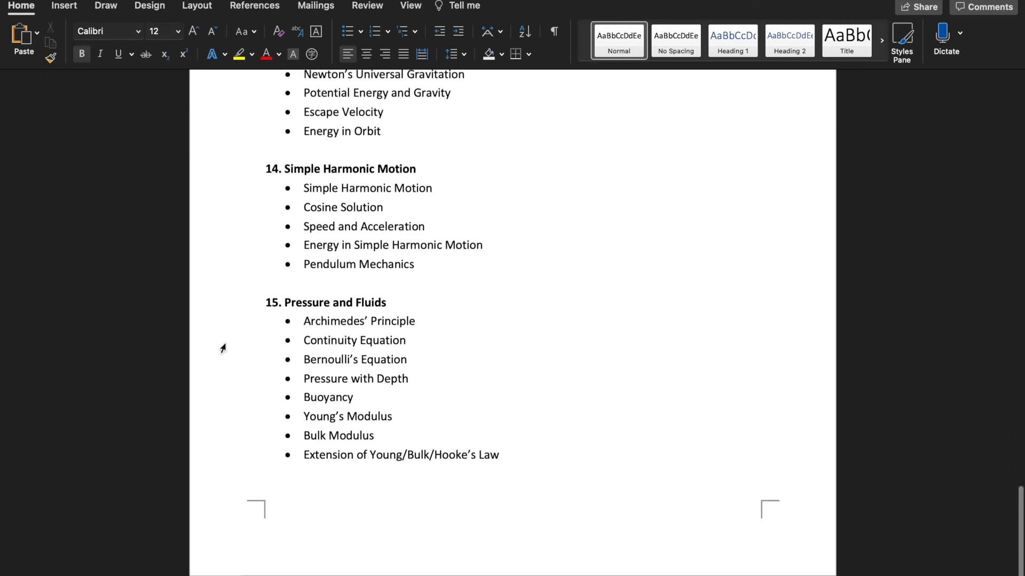